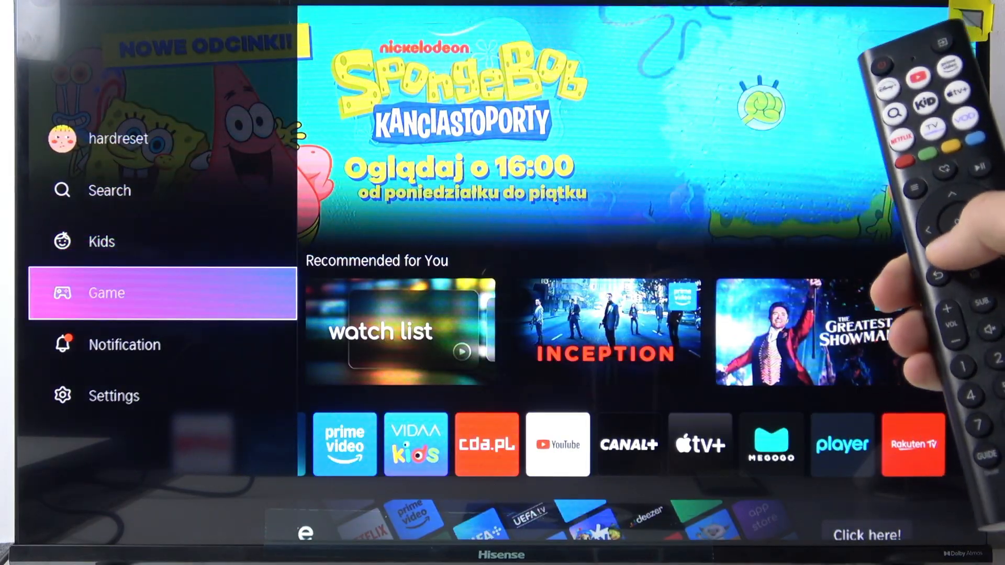
Step: Go from the home side menu to Settings and open the Connection category
key(down)
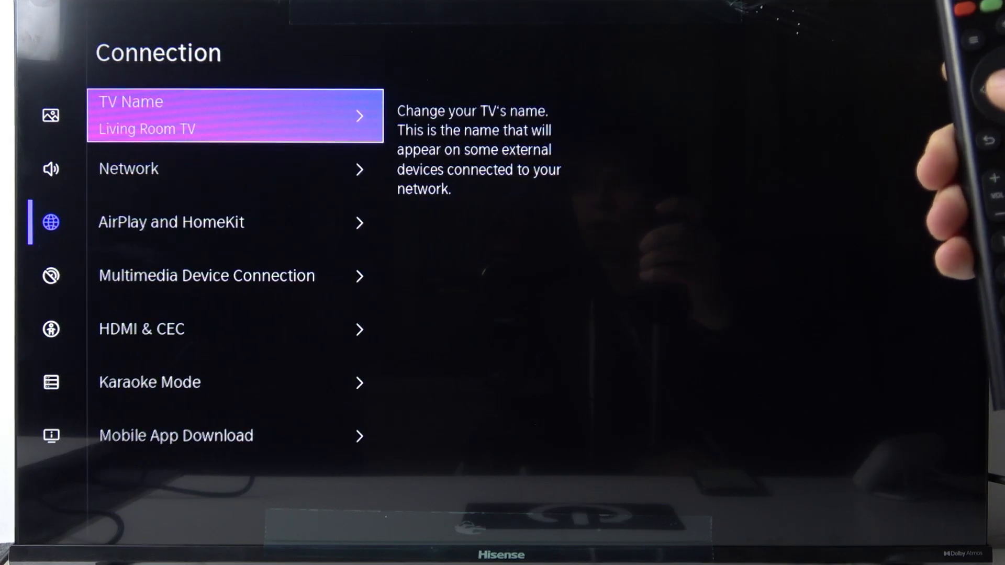
Step: Open Network, then Network Configuration to list nearby Wi-Fi networks
key(Down)
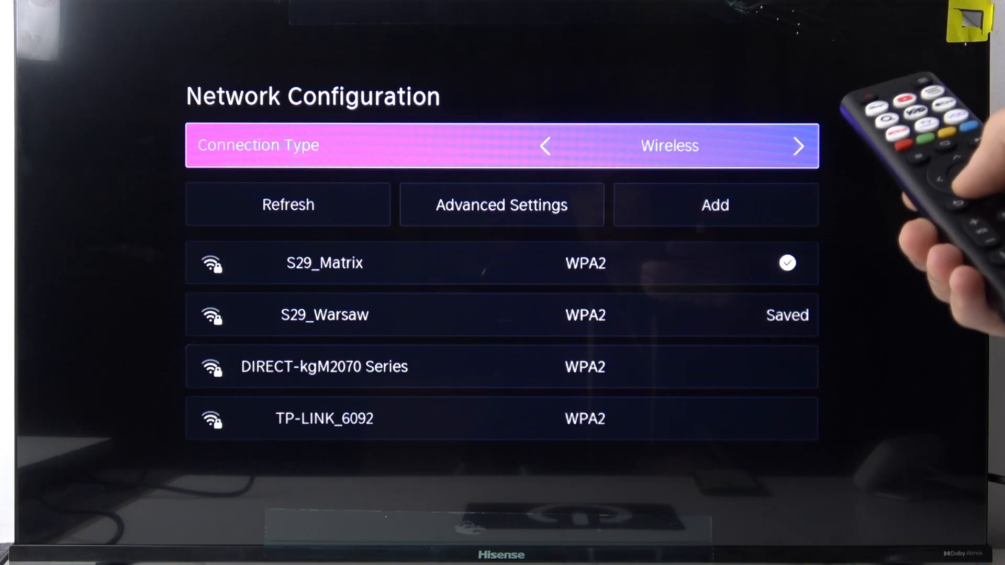
Step: Select S29_Matrix in the wireless network list and connect to it
key(Down)
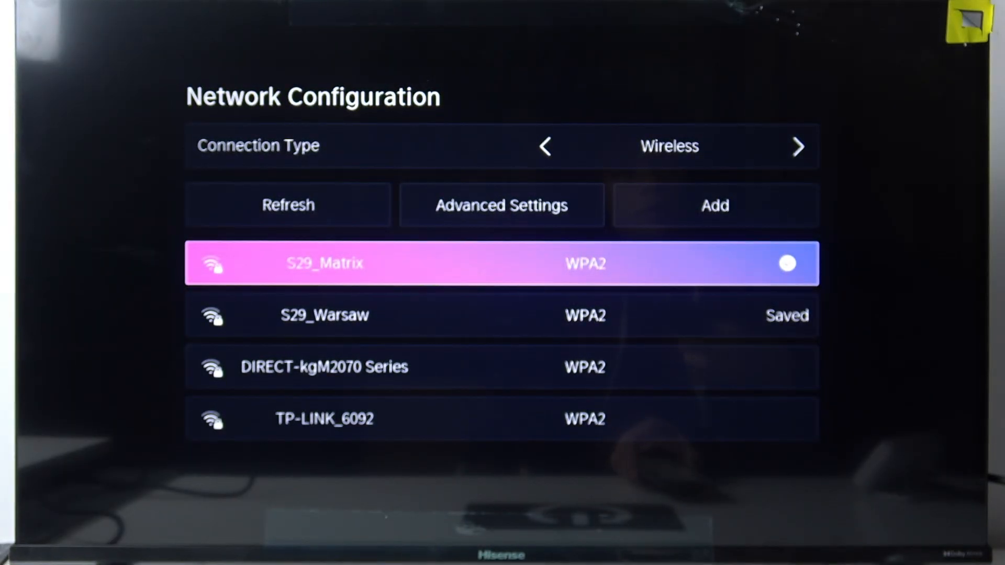
click(501, 263)
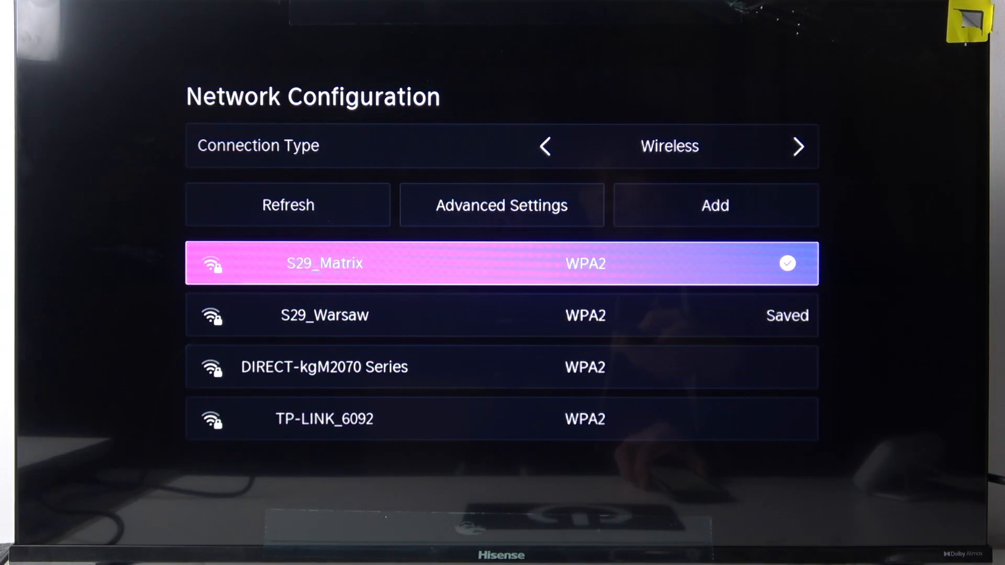
Step: Bring up the input sources and choose AirPlay, showing Living Room TV on S29_Matrix
key(Back)
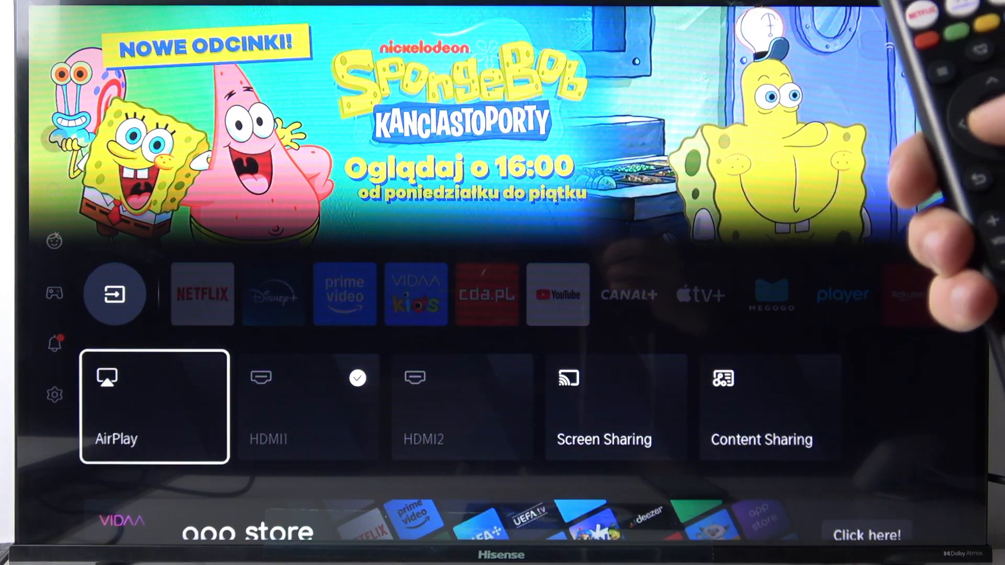
click(153, 407)
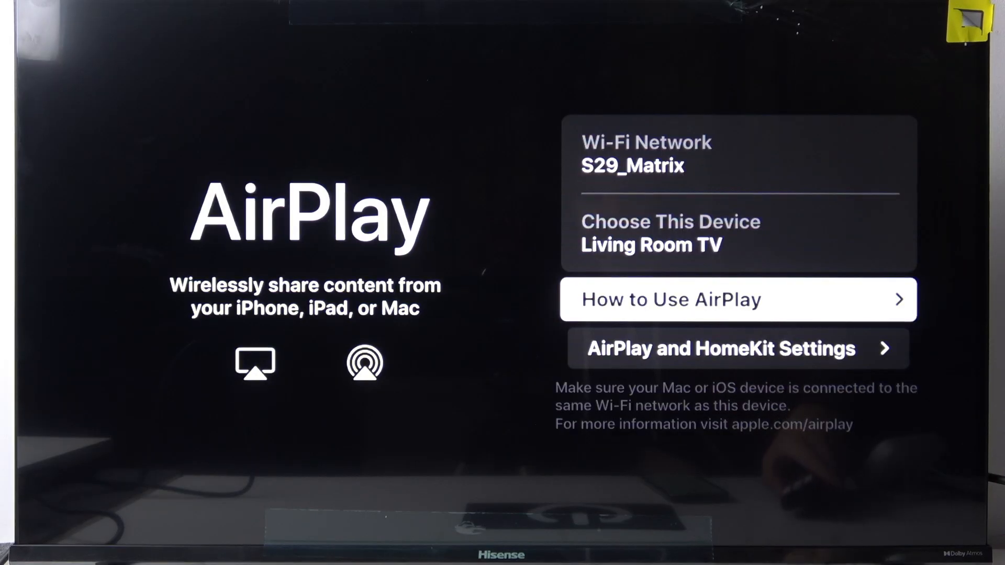